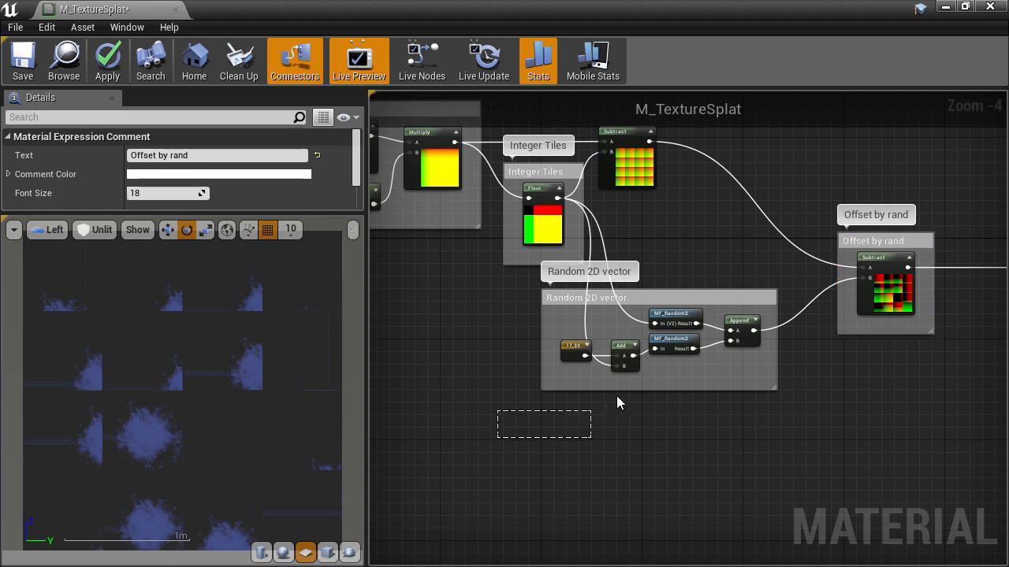
Step: Duplicate the Random 2D vector comment group and place the copy below the original
left_click(585, 297)
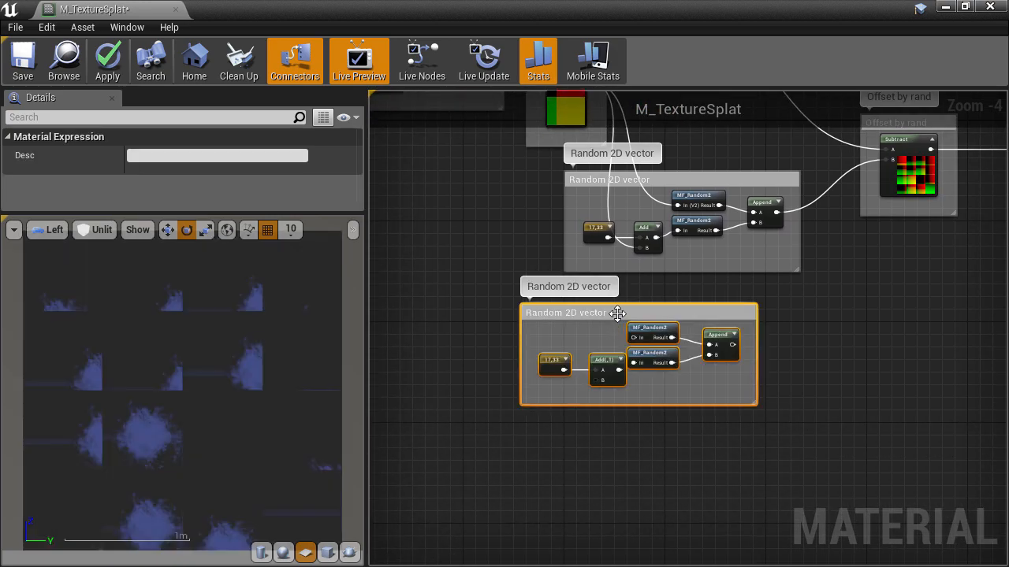
left_click_drag(619, 312, 501, 351)
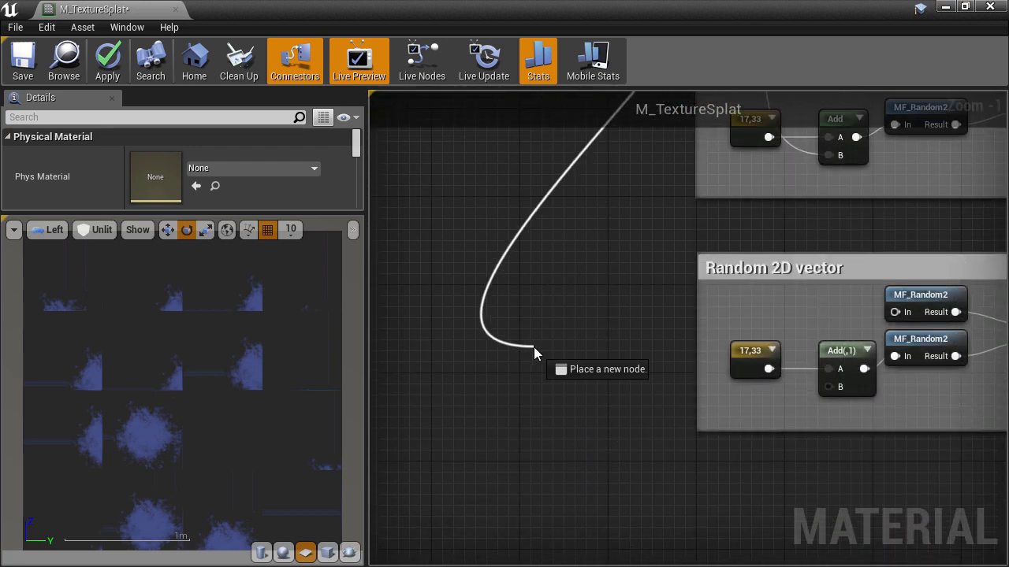
Step: Add the Floor cell coordinates to a Constant2Vector (0, -1.0) for the copied group
type("add")
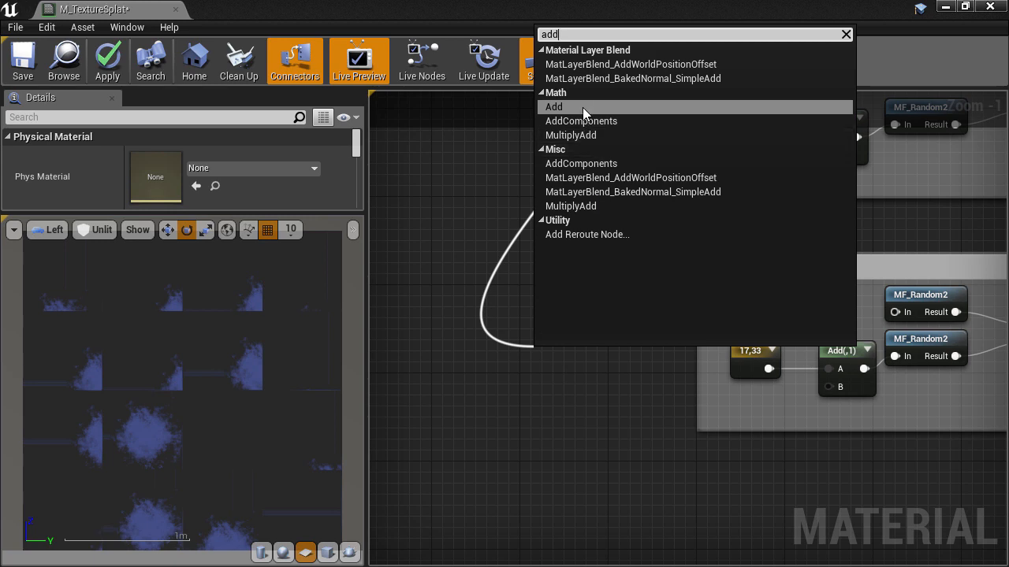
left_click(553, 107)
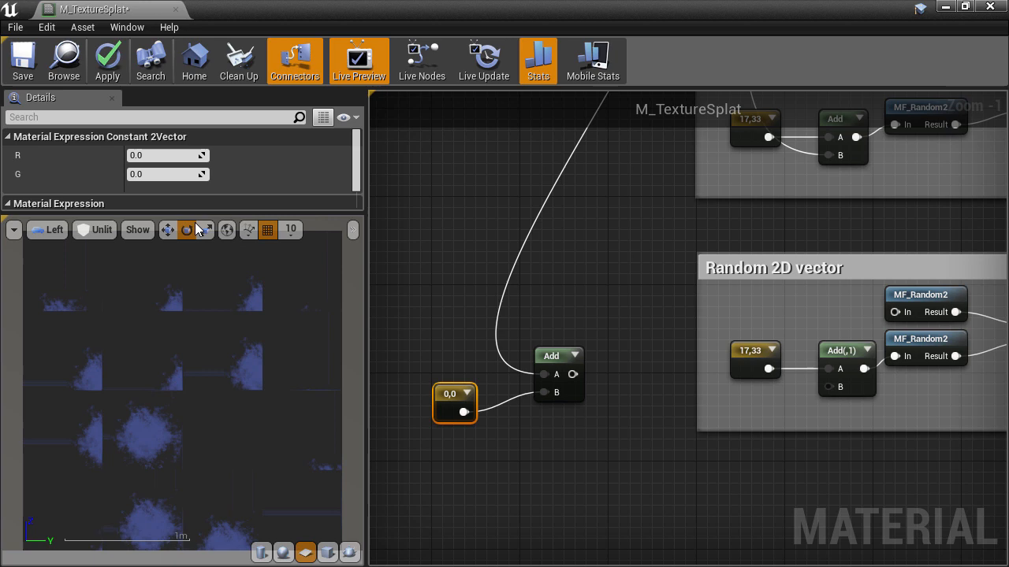
left_click(168, 174)
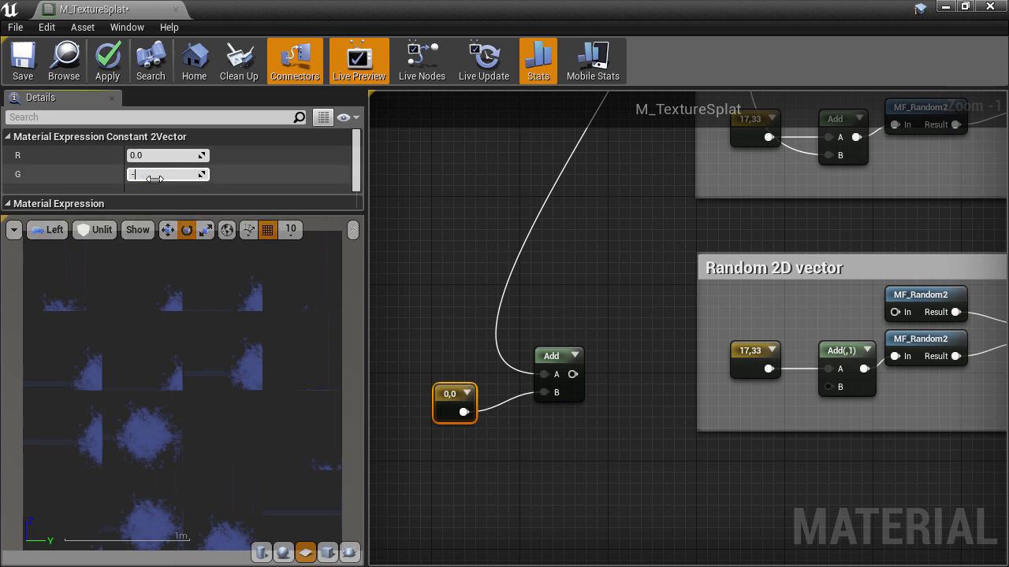
type("-1.0")
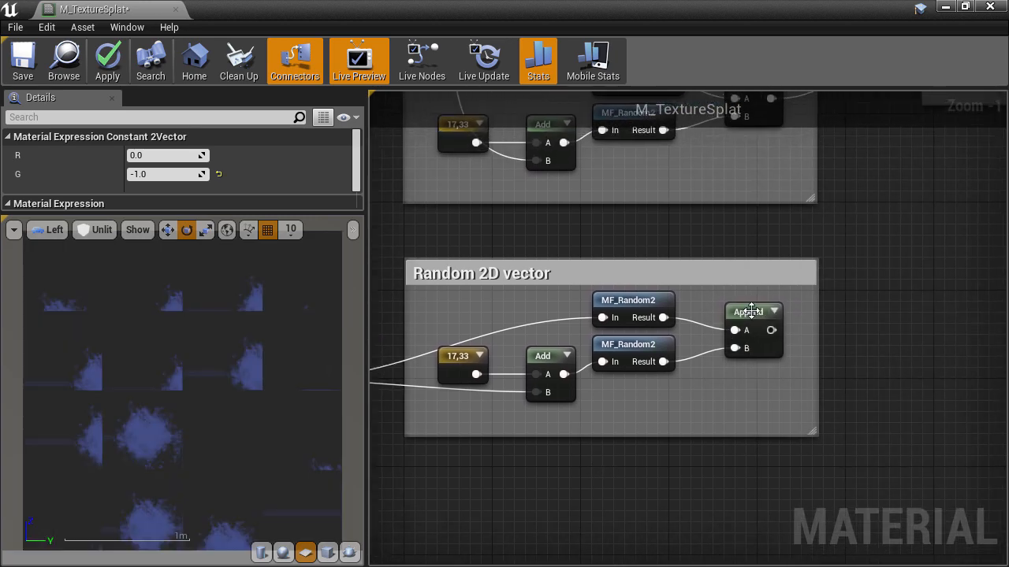
left_click(753, 313)
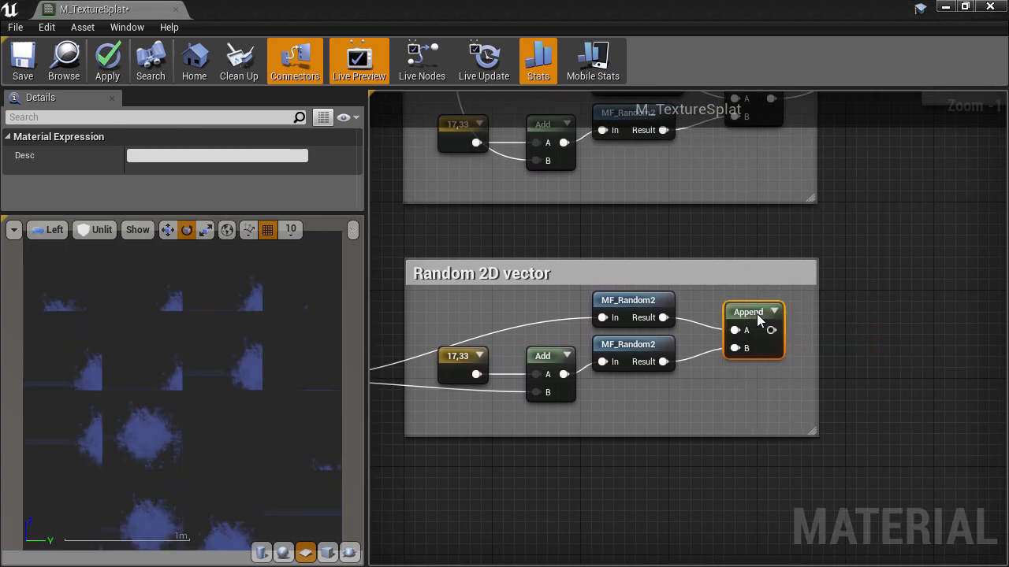
left_click(747, 312)
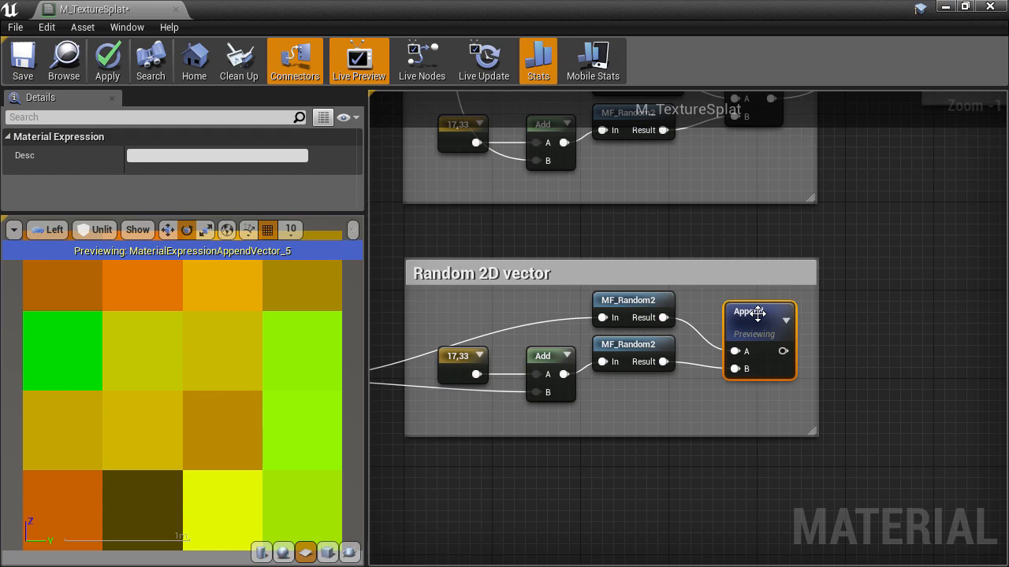
mouse_move(769, 324)
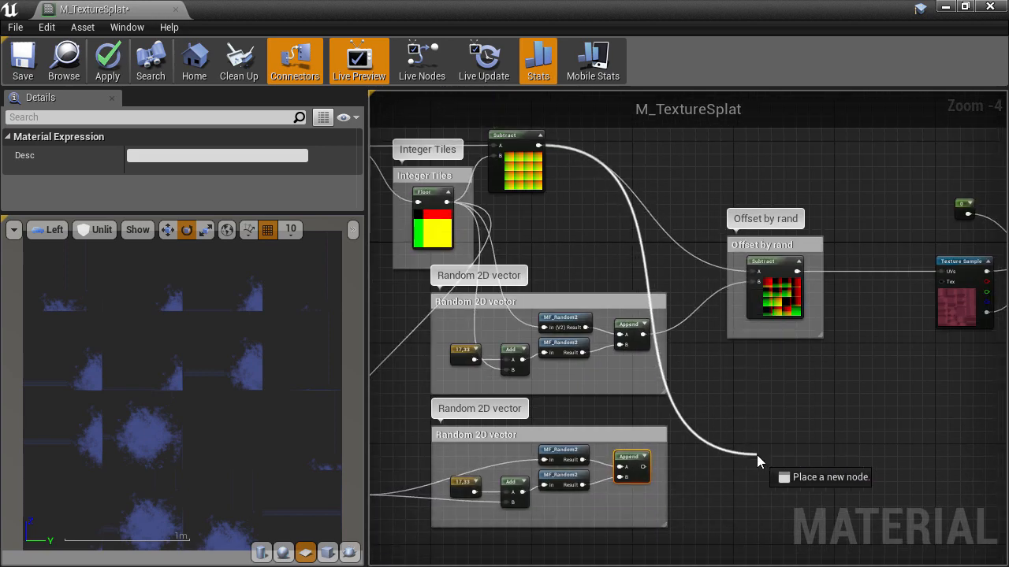
Step: Subtract 1 from the copied Append to drive a second splat Texture Sample's UVs
type("sub")
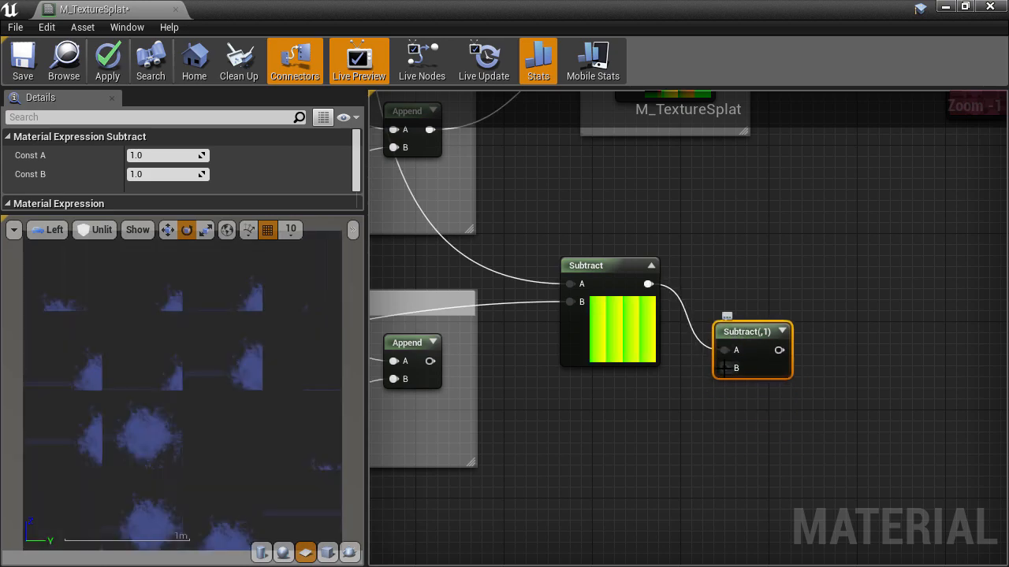
scroll("down", 3)
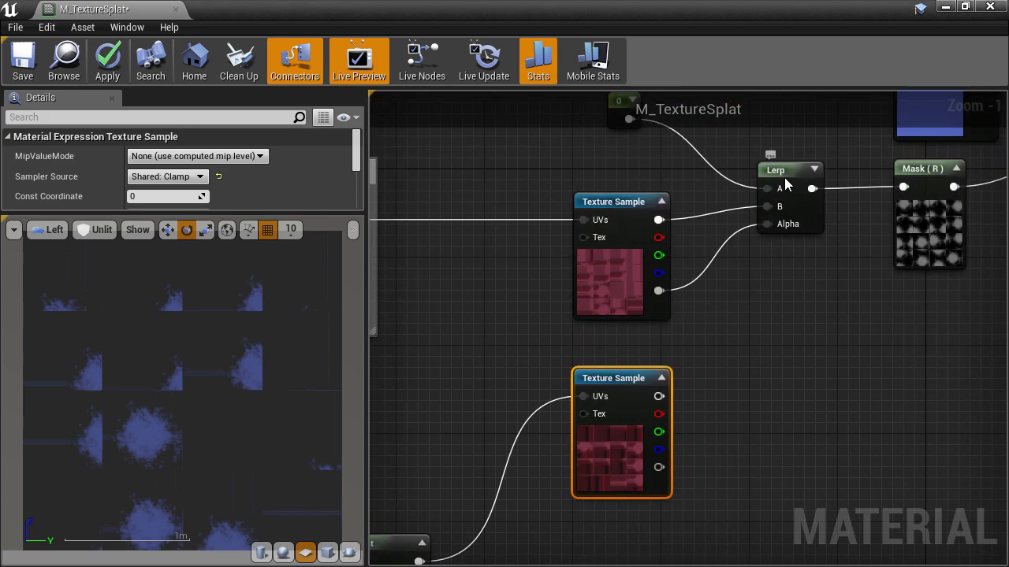
Step: Duplicate the Lerp to composite the second Texture Sample over the first into Mask (R)
left_click(788, 170)
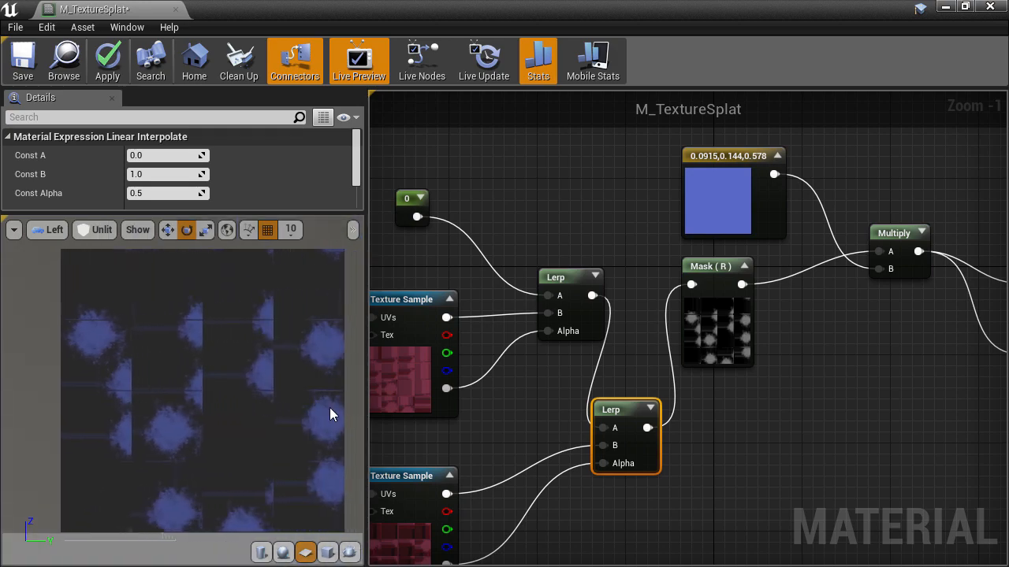
scroll("down", 3)
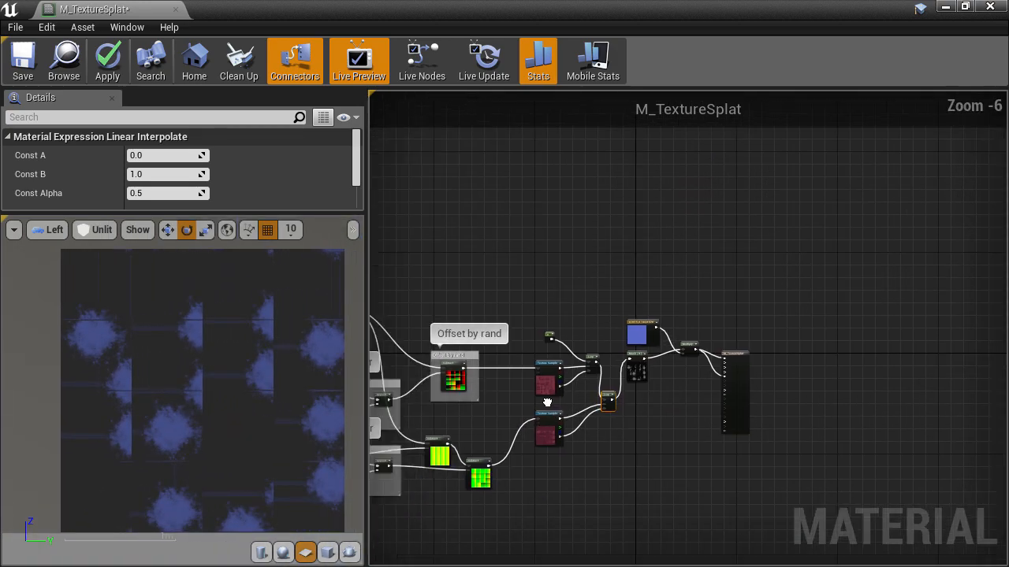